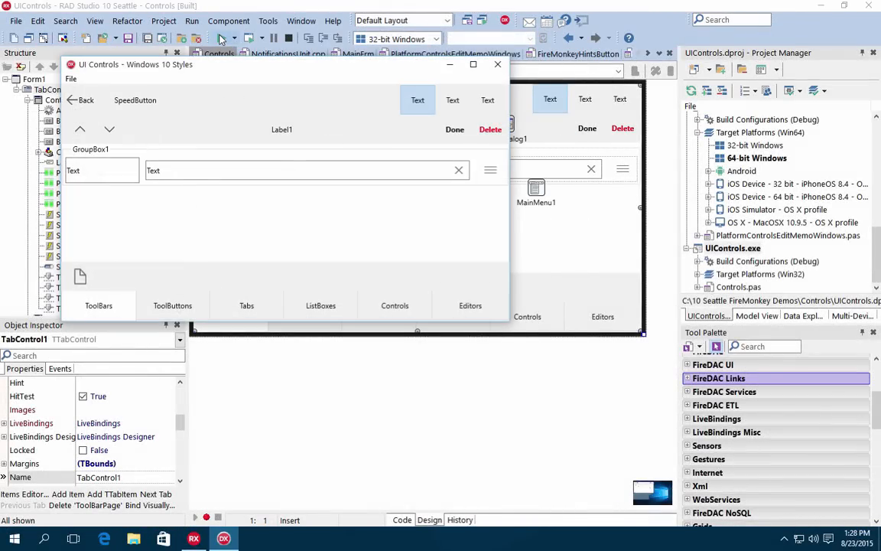
Load Win10ModernBlue.Style into the demo and view the Editors and Controls pages
left_click(79, 80)
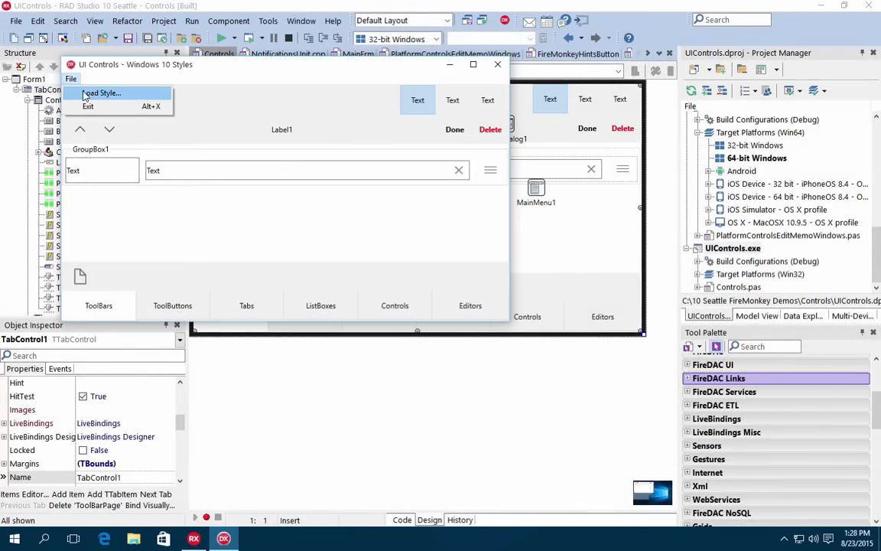
left_click(101, 93)
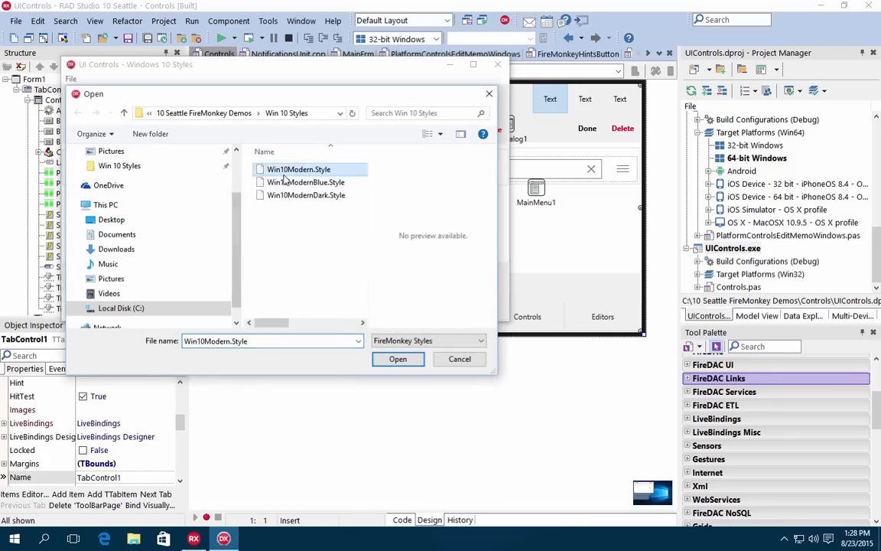
left_click(398, 358)
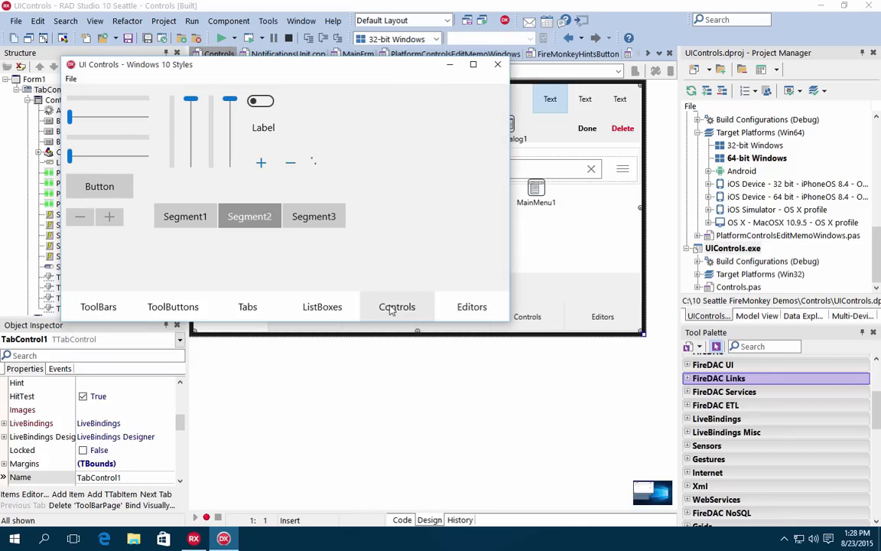
left_click(471, 306)
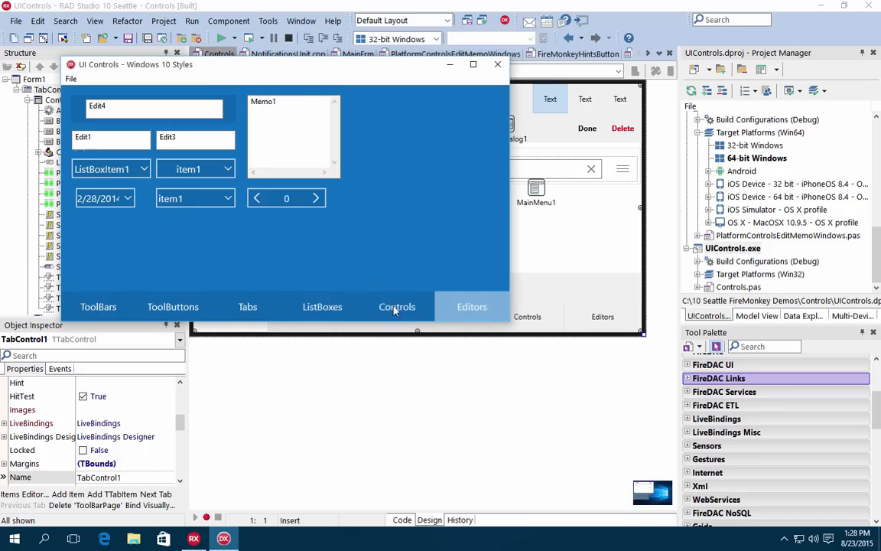
left_click(398, 306)
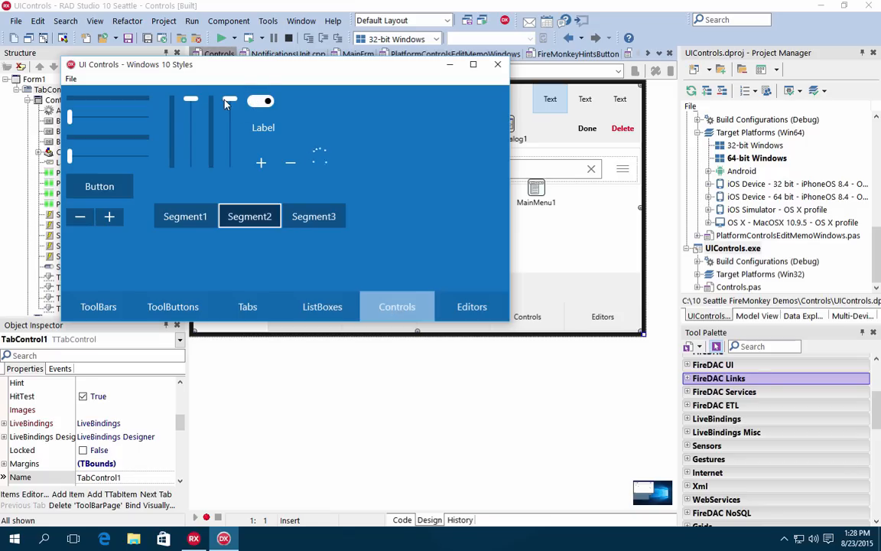
Load Win10ModernDark.Style and view the ListBoxes page in the dark style
left_click(79, 79)
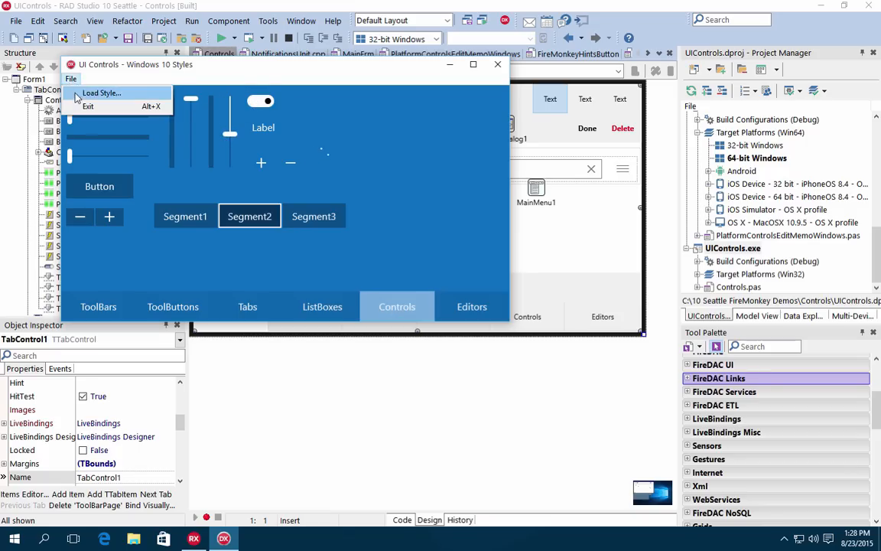
left_click(100, 93)
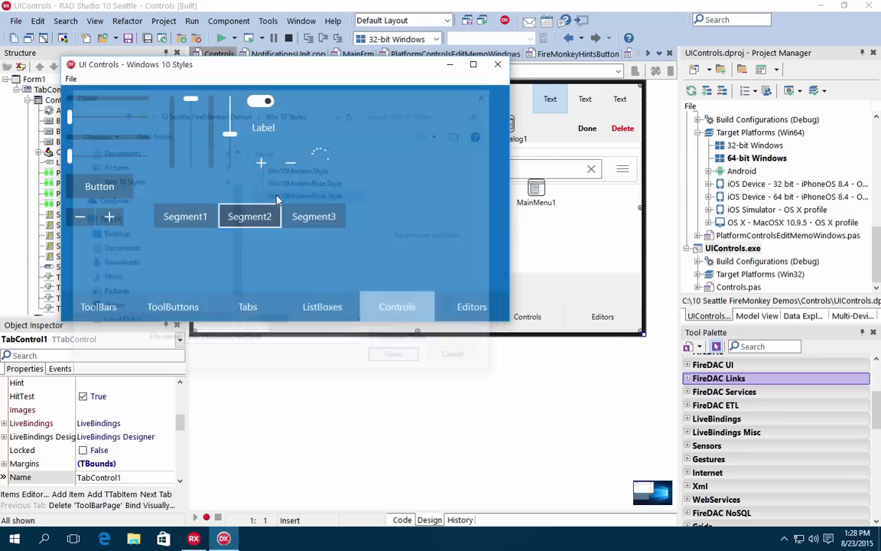
left_click(321, 306)
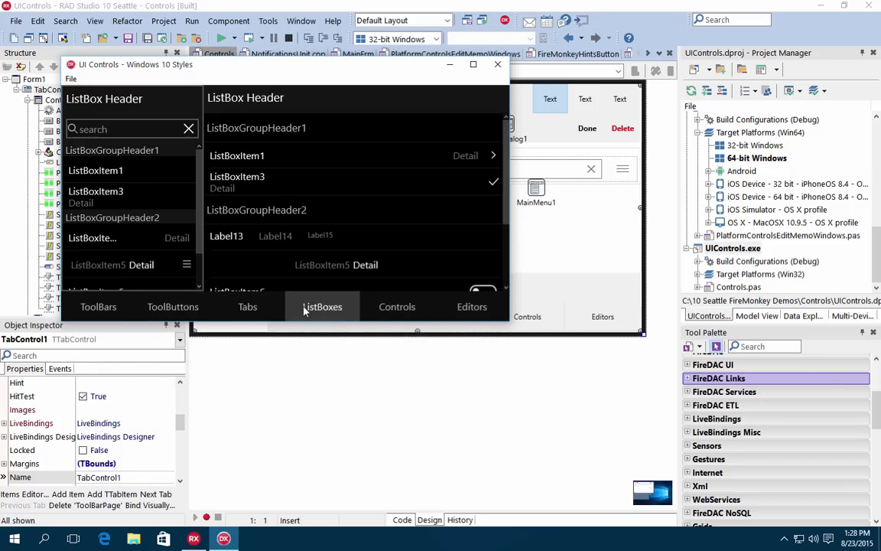
left_click(171, 306)
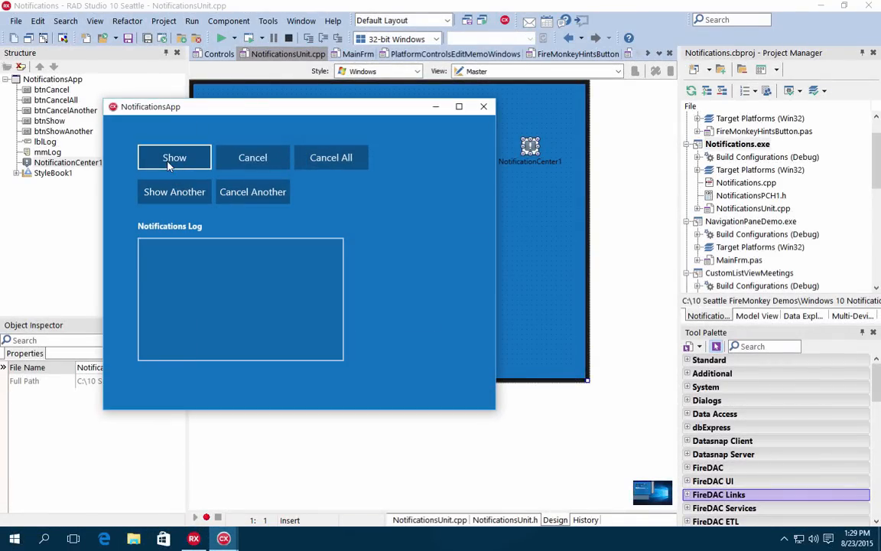
Show a first Windows 10 notification, acknowledge its toast, then show another
left_click(174, 156)
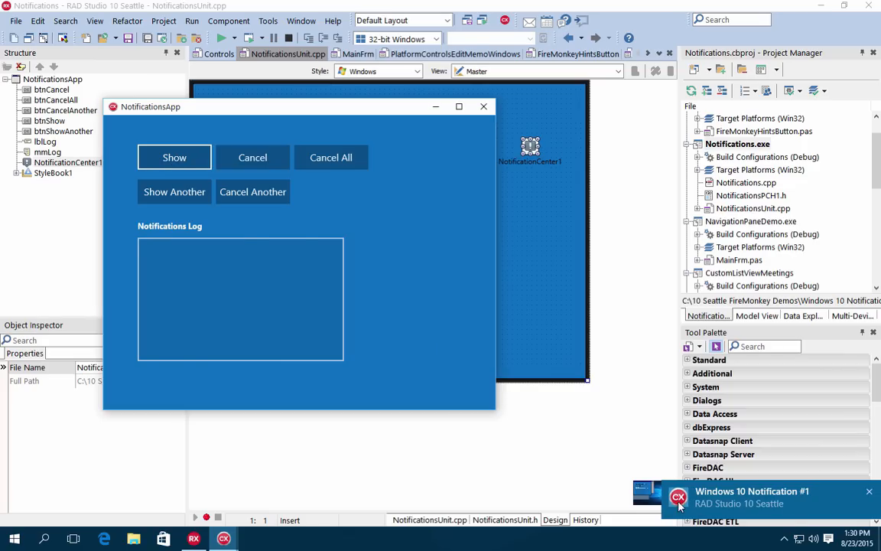
left_click(174, 192)
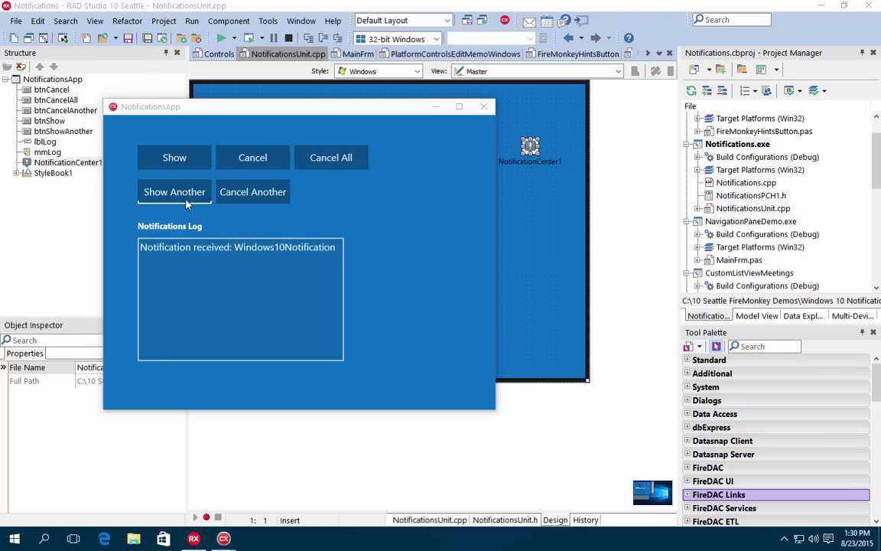
left_click(174, 191)
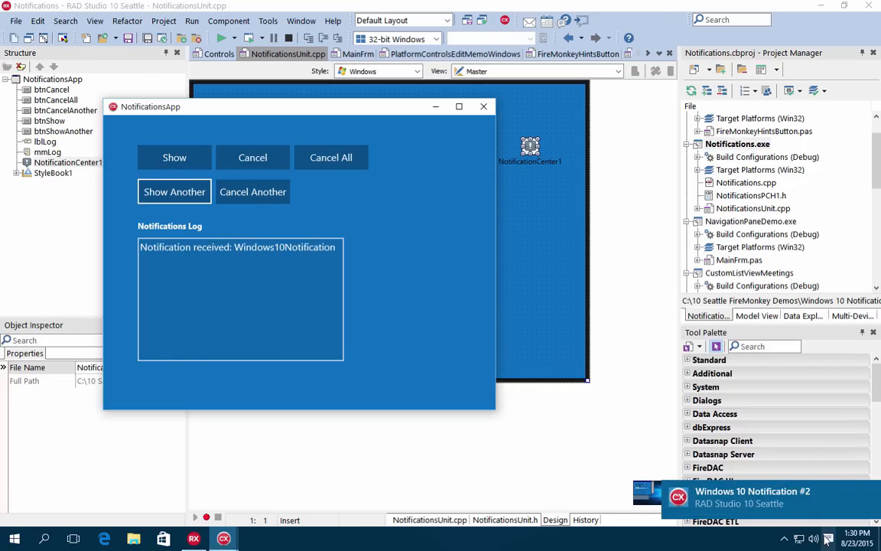
left_click(833, 539)
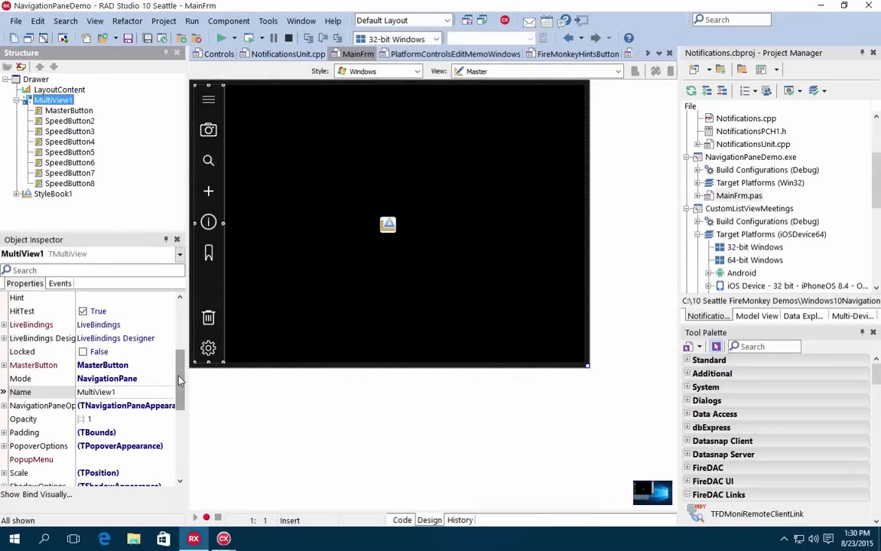
Keep MultiView1 in NavigationPane mode and list SpeedButton4's StyleLookup choices
left_click(168, 364)
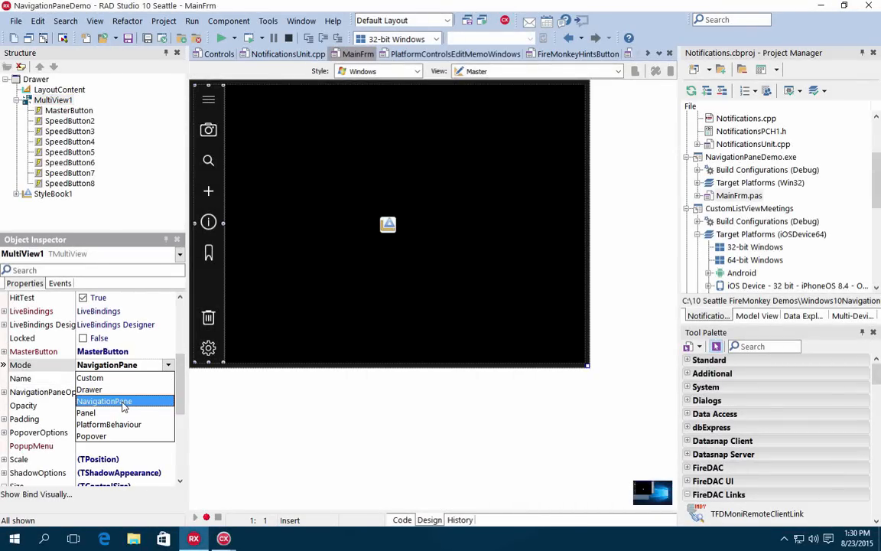
left_click(104, 400)
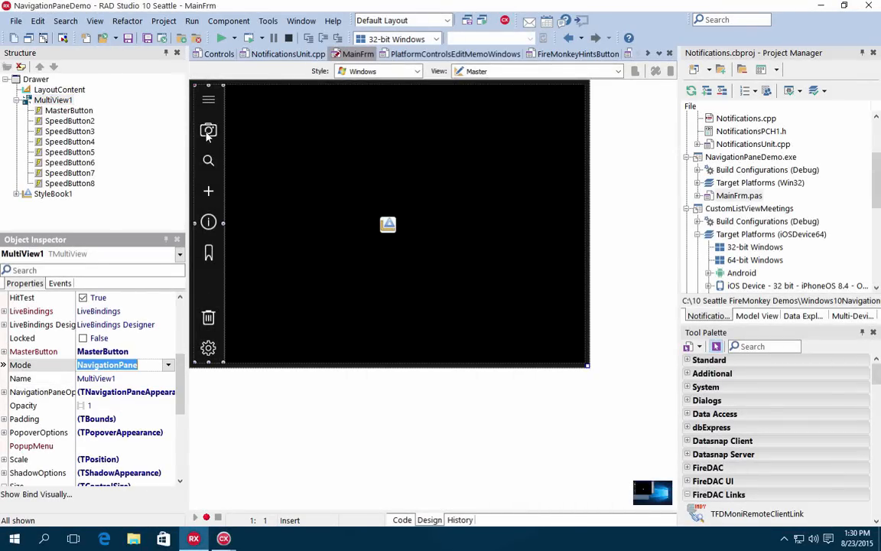
left_click(208, 131)
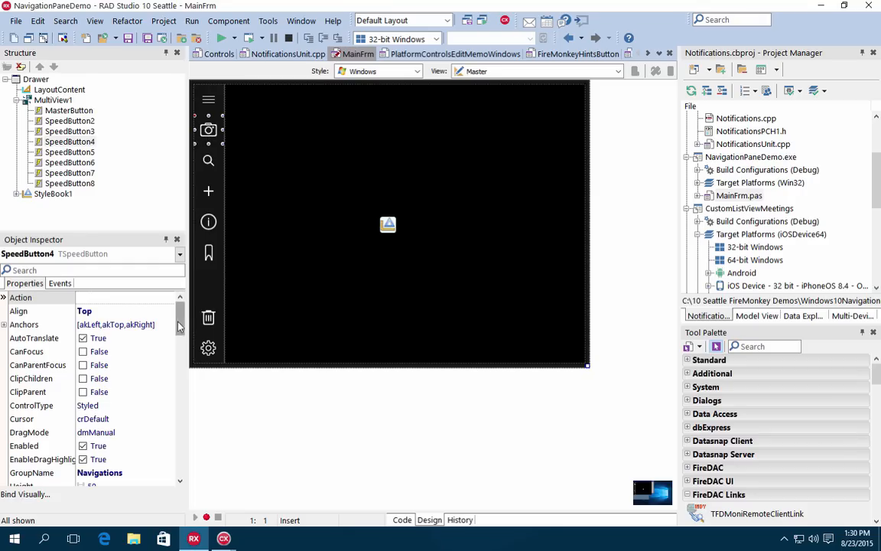
scroll("down", 3)
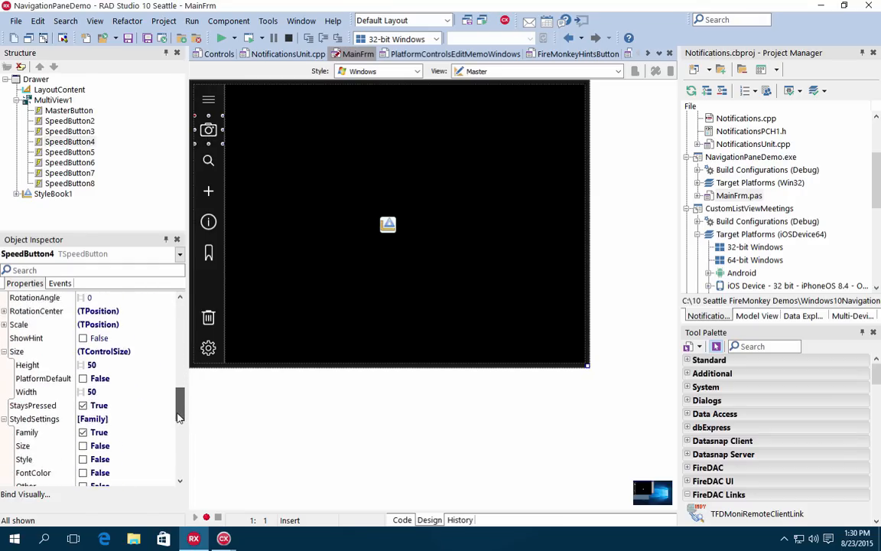
left_click(171, 391)
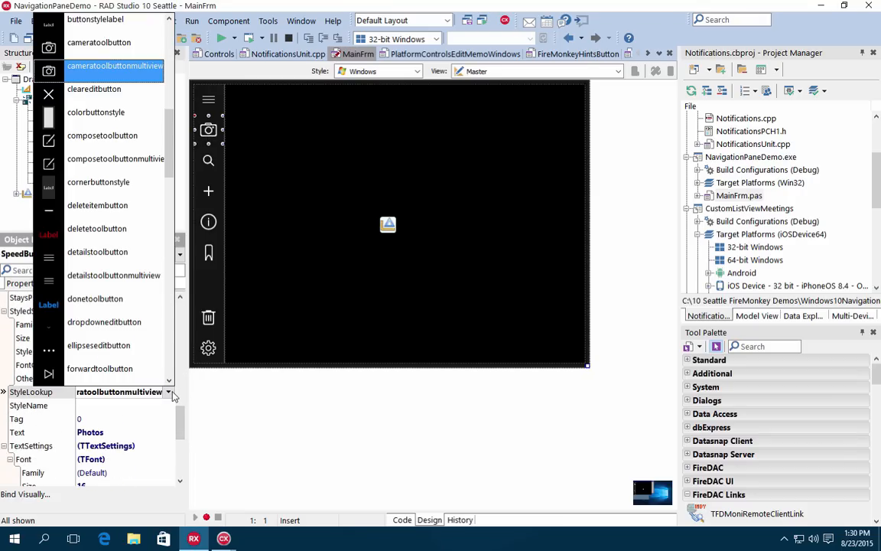
mouse_move(98, 193)
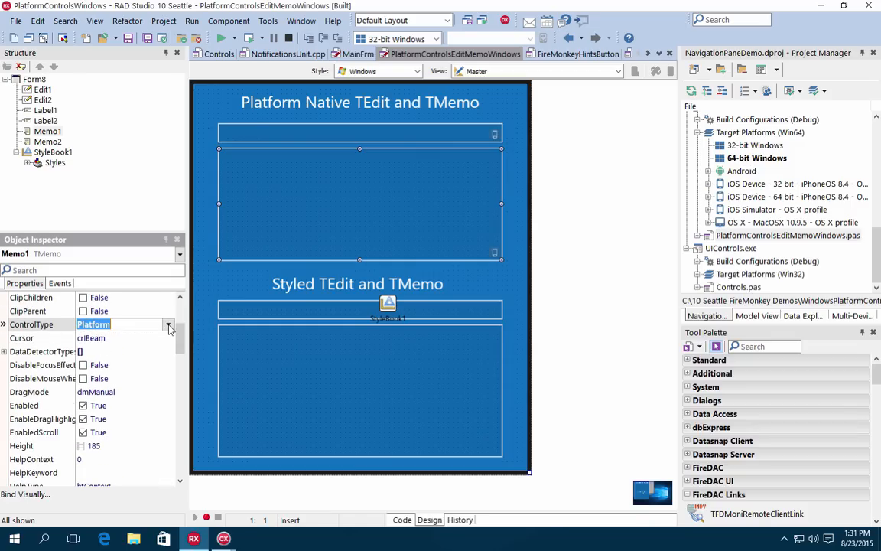
Set Memo1's control type, enter Hello World in the native edit, paste it into the memo and set right-to-left
left_click(169, 324)
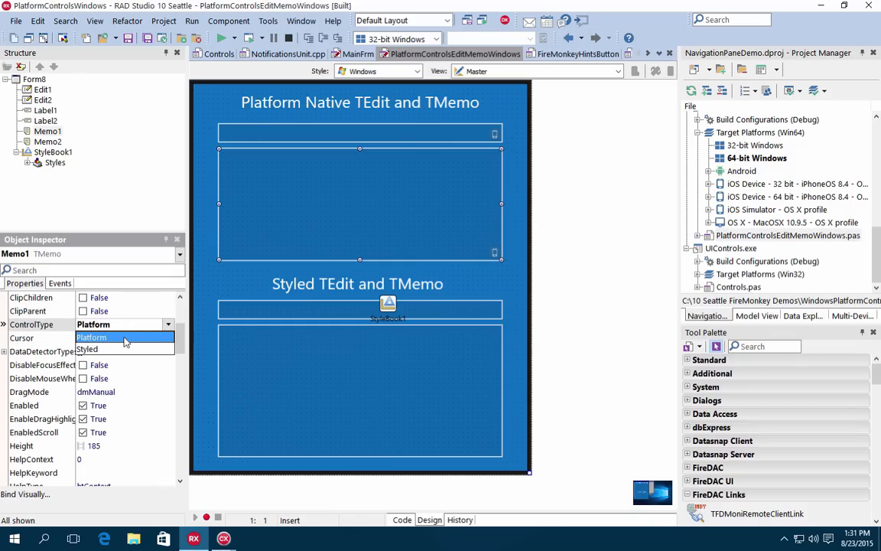
left_click(92, 336)
type("Hel")
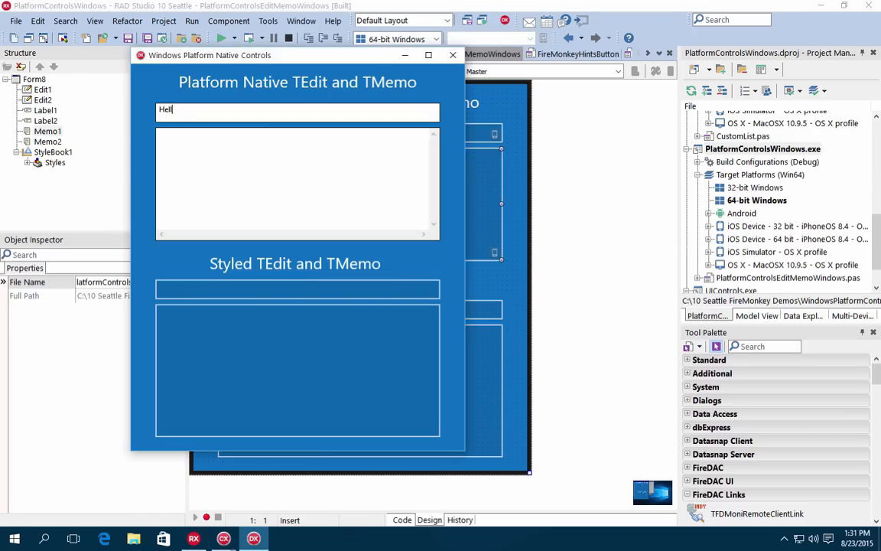
type("lo World")
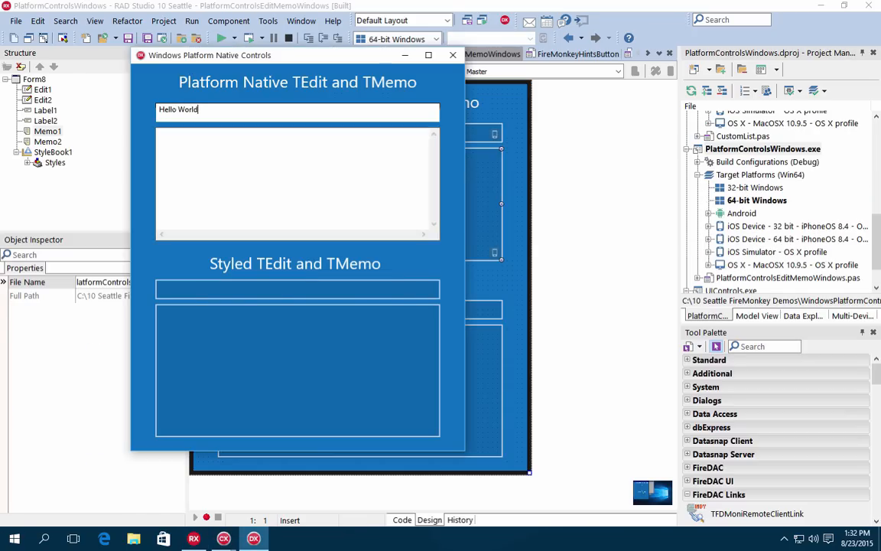
right_click(177, 111)
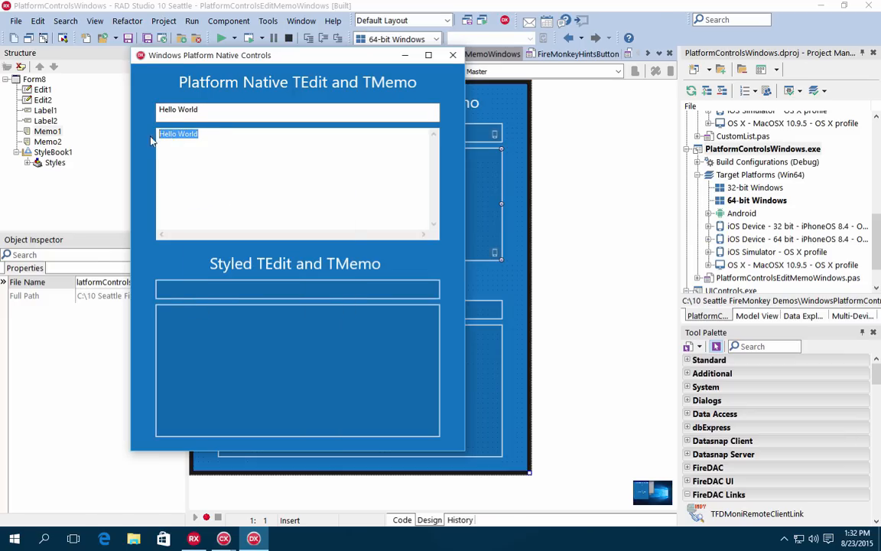
right_click(177, 134)
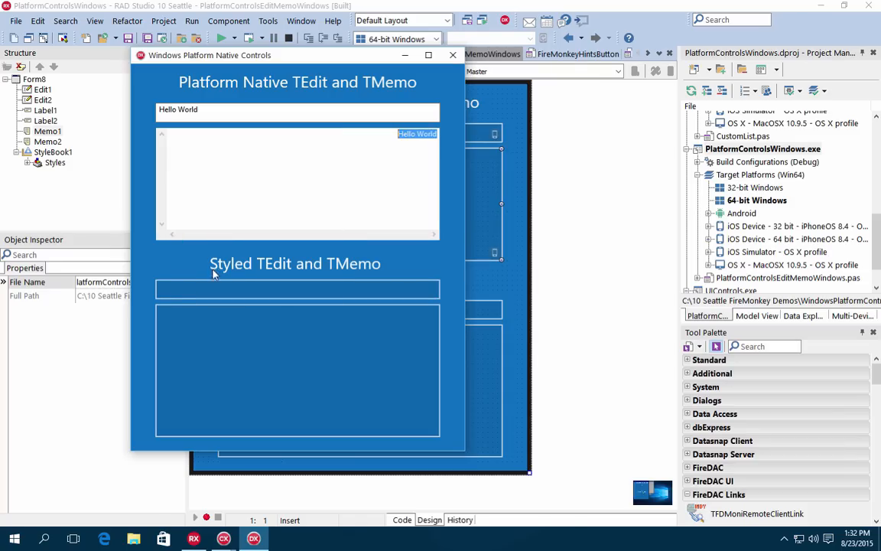
Enter 'Styled Ed' in the styled edit and 'Styled Memo' in the styled memo
type("Styled Ed")
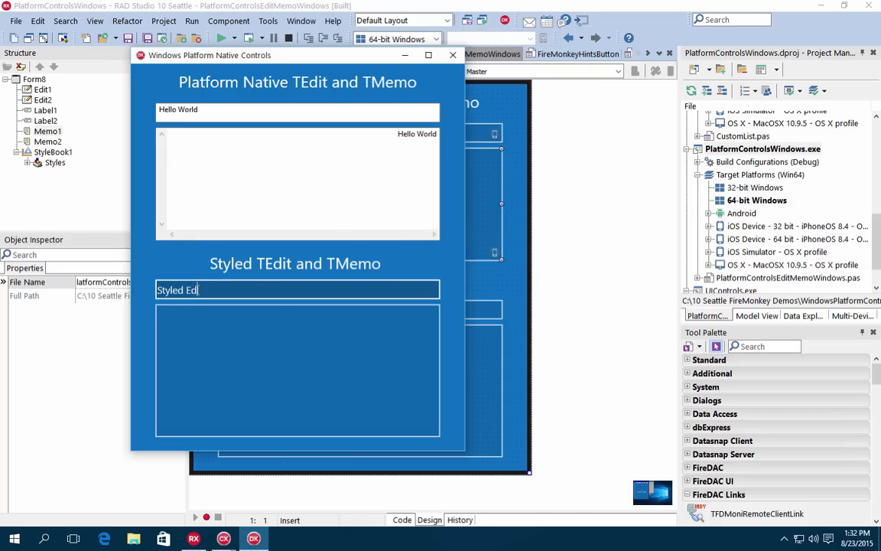
right_click(178, 289)
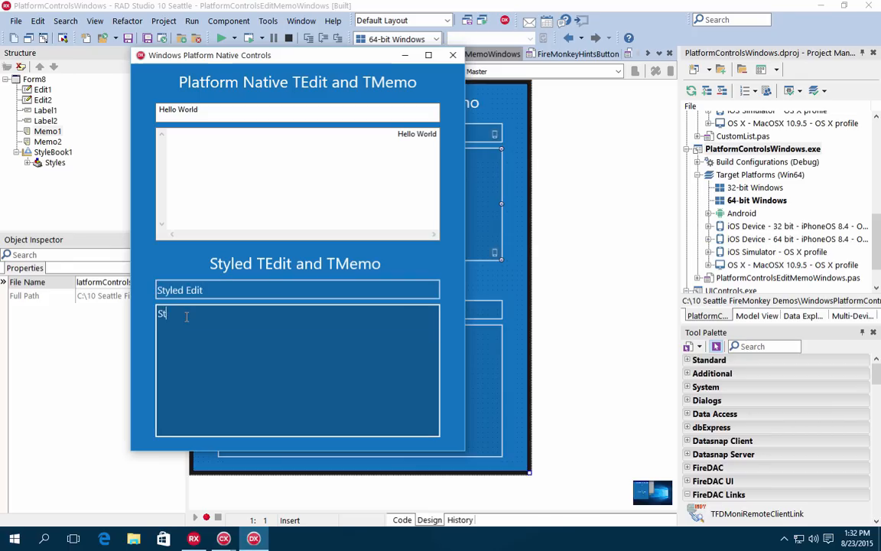
type("Styled Memo")
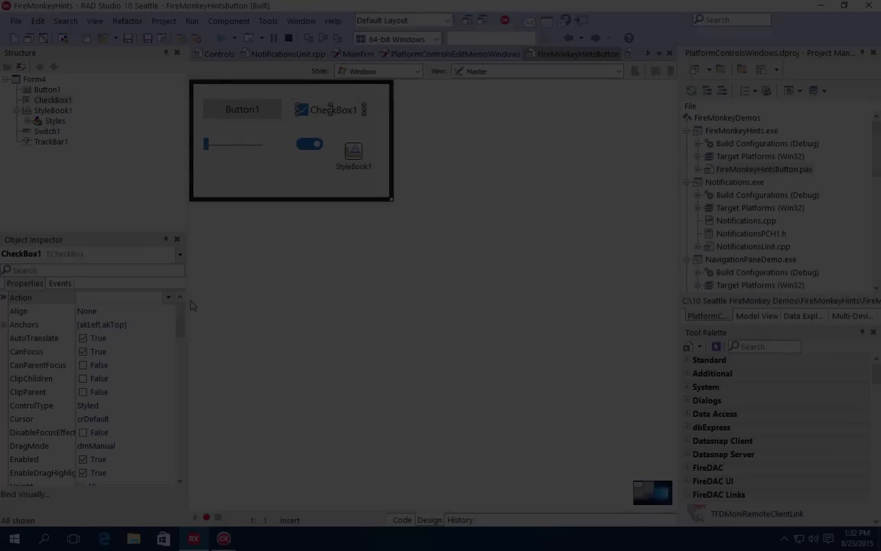
Read the Hint property of CheckBox1 and then Button1 in the Object Inspector
scroll("down", 3)
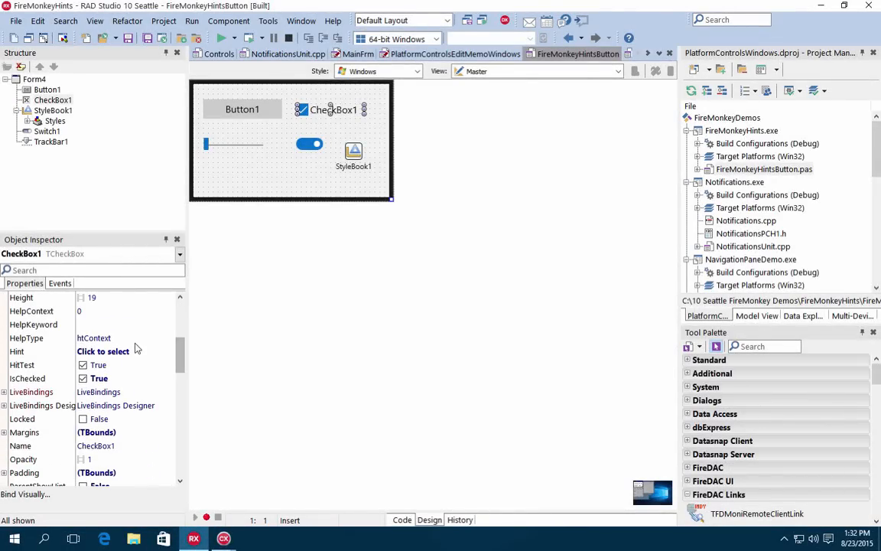
left_click(241, 109)
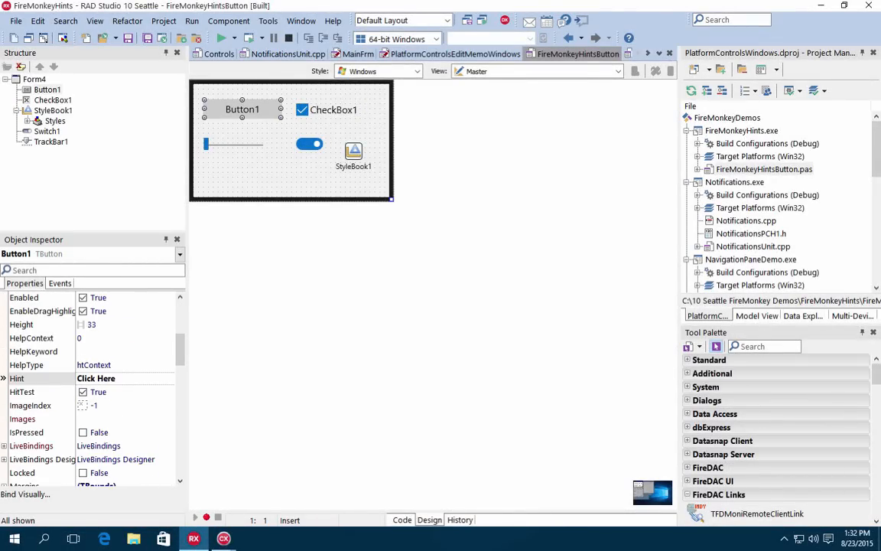
scroll("down", 3)
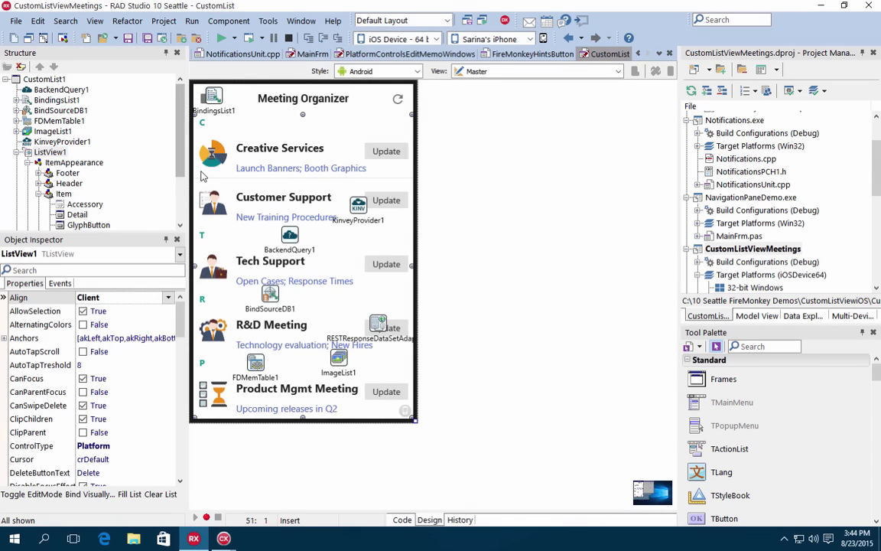
Switch the form to the iPhone 4.7" view and check ListView1's ControlType reads Platform
left_click(63, 192)
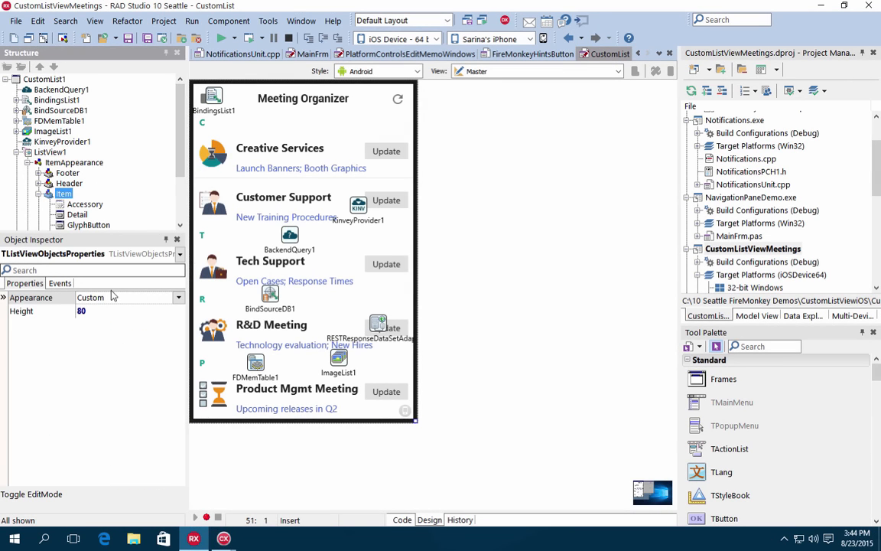
left_click(177, 297)
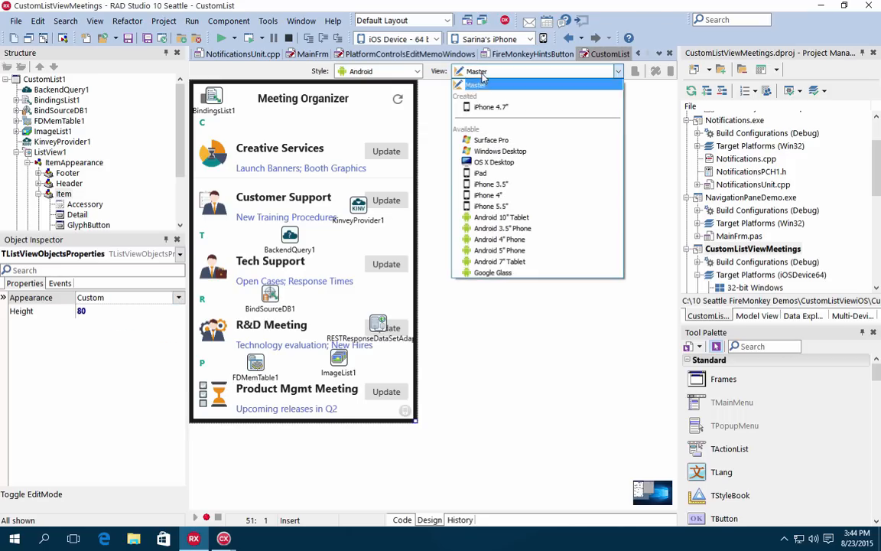
left_click(490, 107)
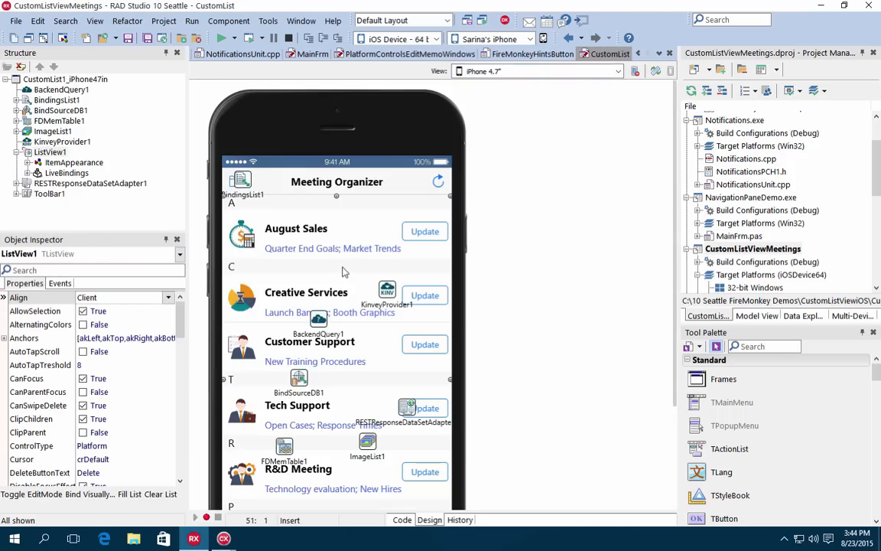
scroll("down", 3)
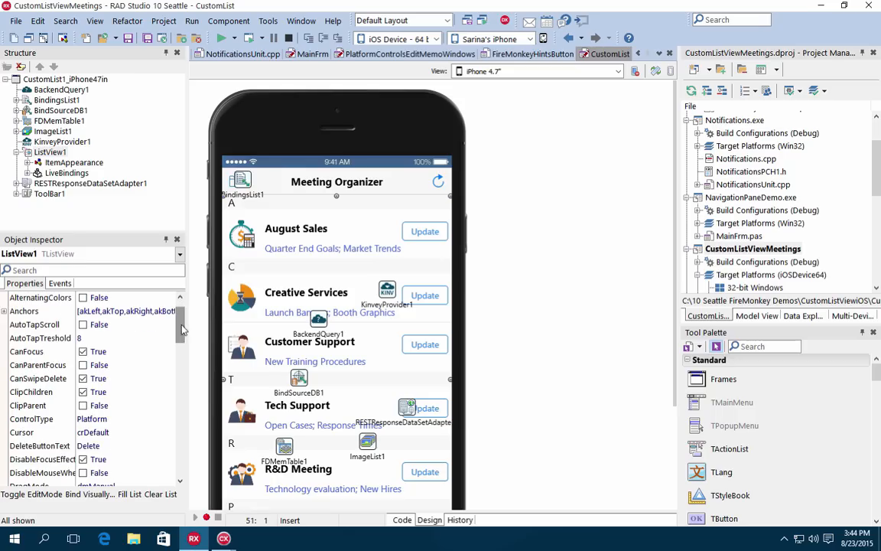
left_click(168, 419)
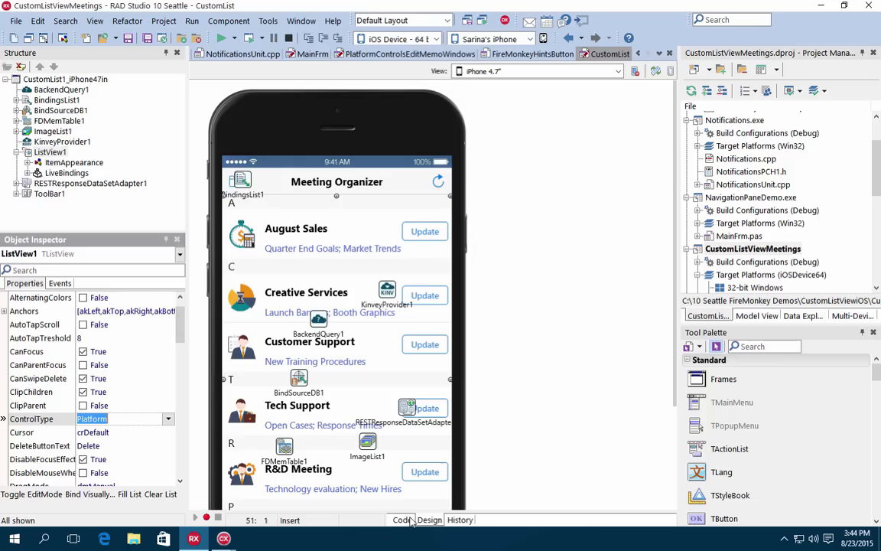
Show the form's code and locate BackendQuery1.Execute in the FormCreate handler
left_click(399, 520)
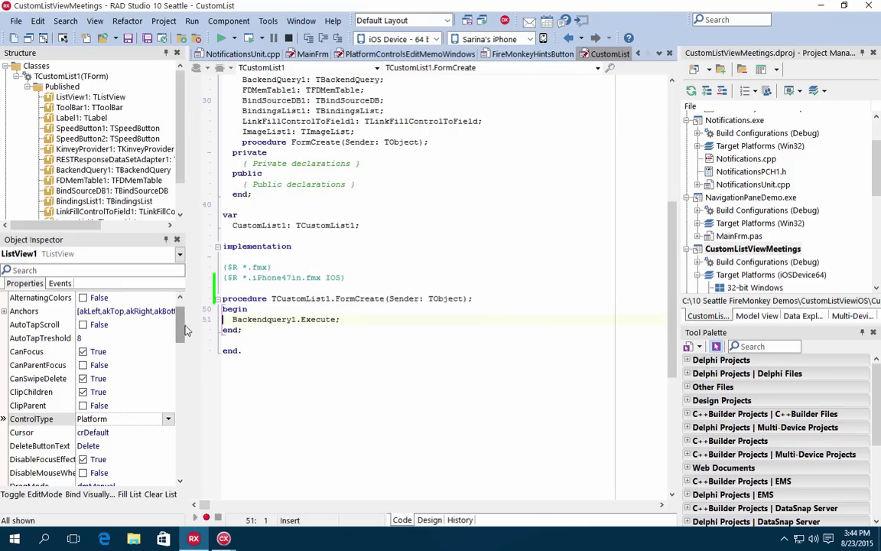
left_click(207, 319)
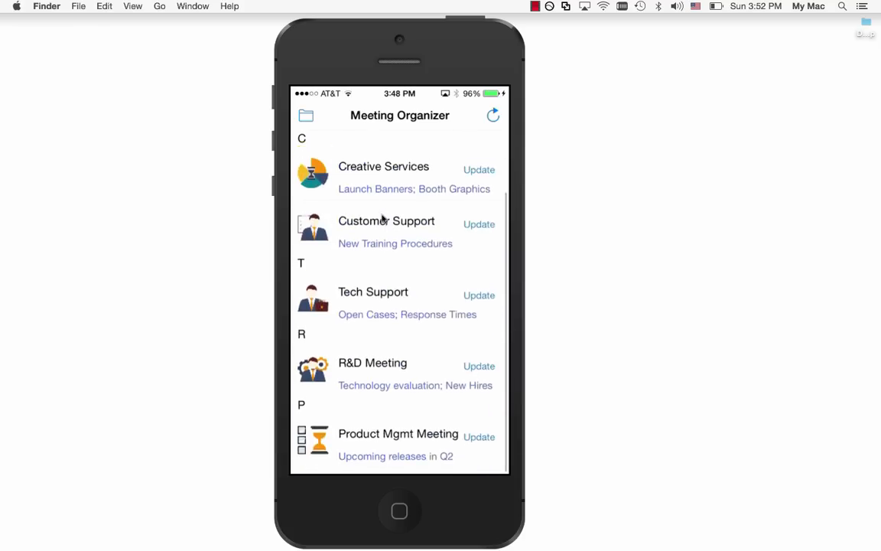
Scroll the Meeting Organizer list through its meetings so August Sales loads under A
scroll("down", 3)
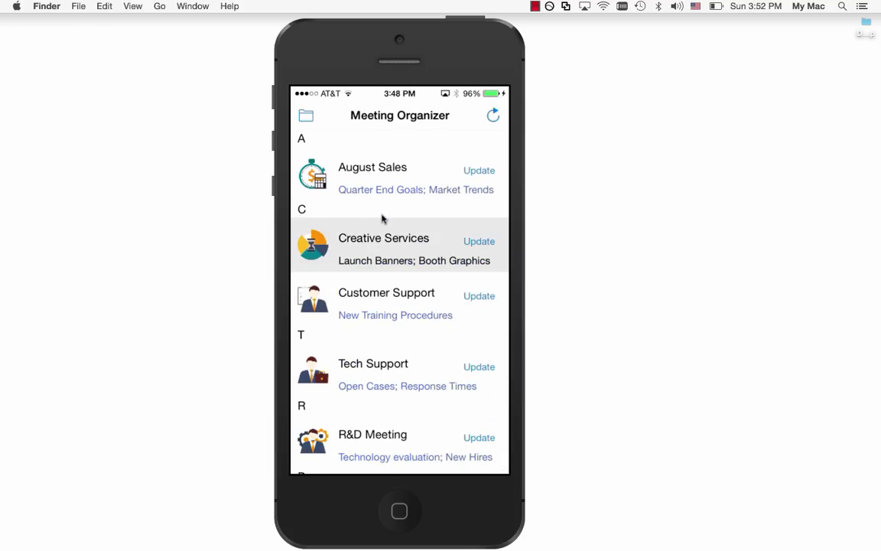
scroll("down", 3)
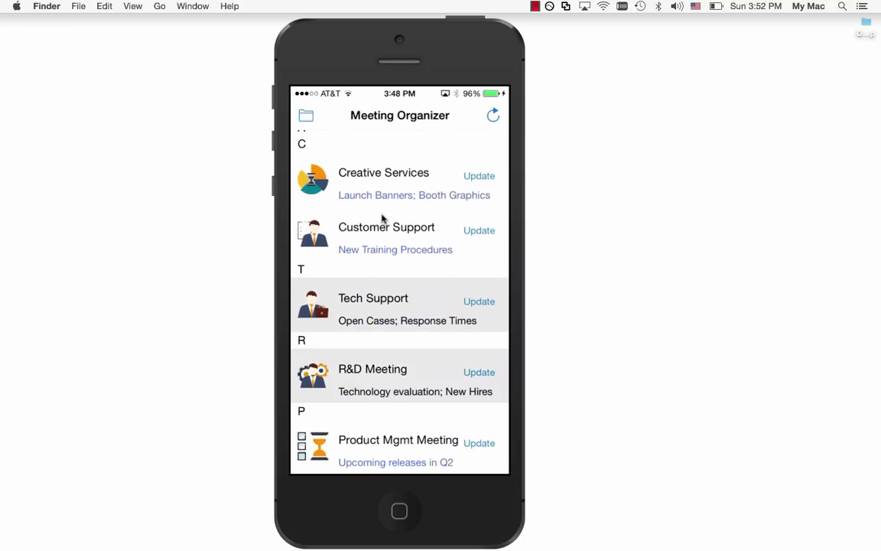
scroll("down", 3)
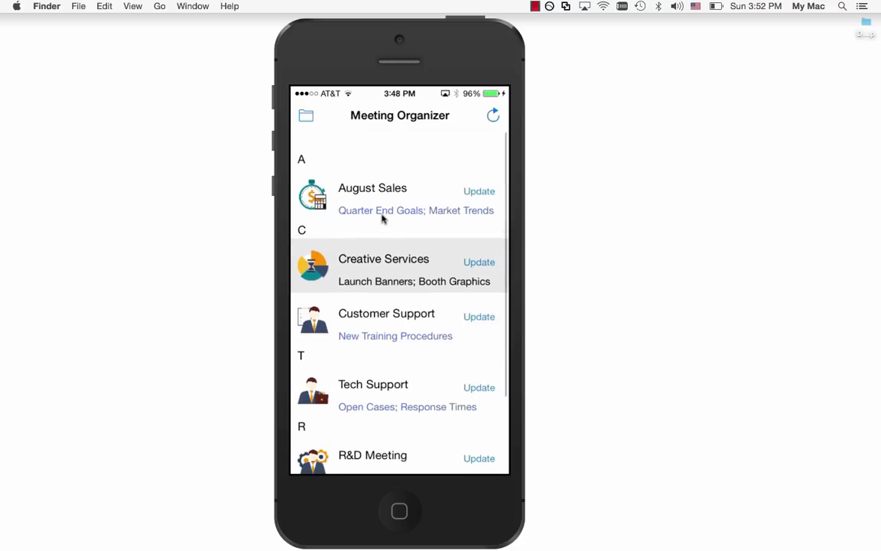